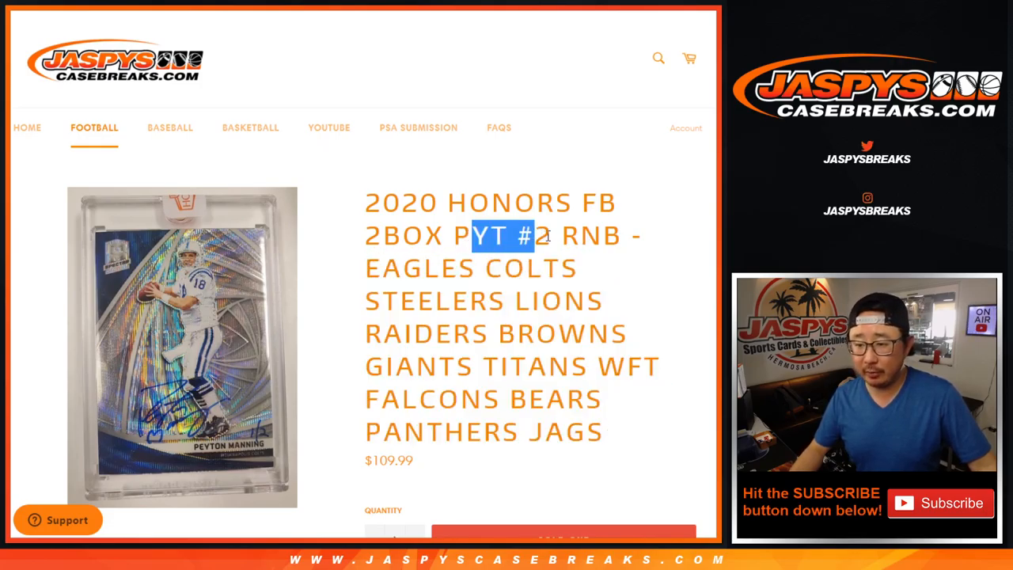
{"action": "scroll", "scroll_direction": "down", "scroll_amount": 3}
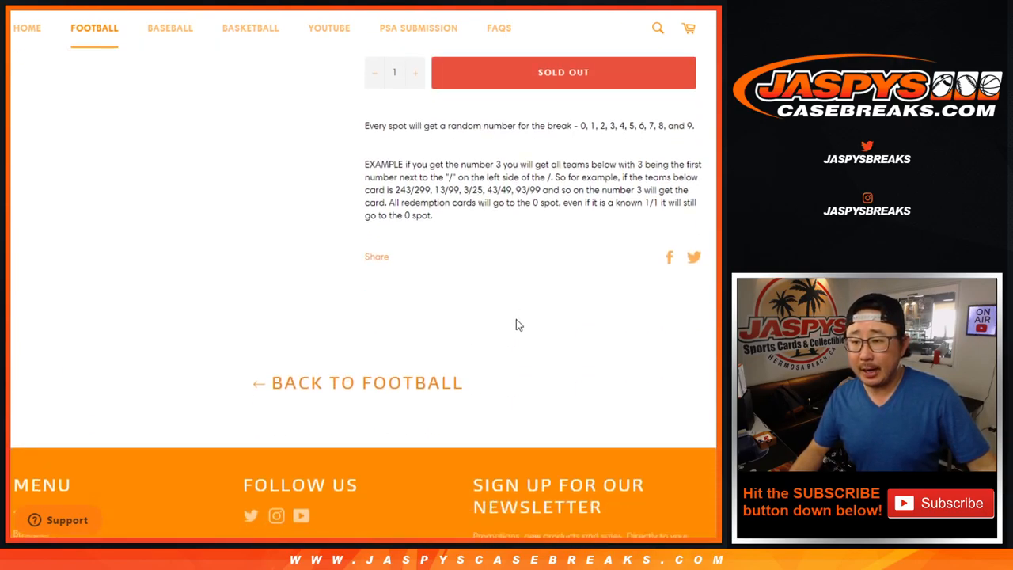
{"action": "mouse_move", "coordinate": [549, 306]}
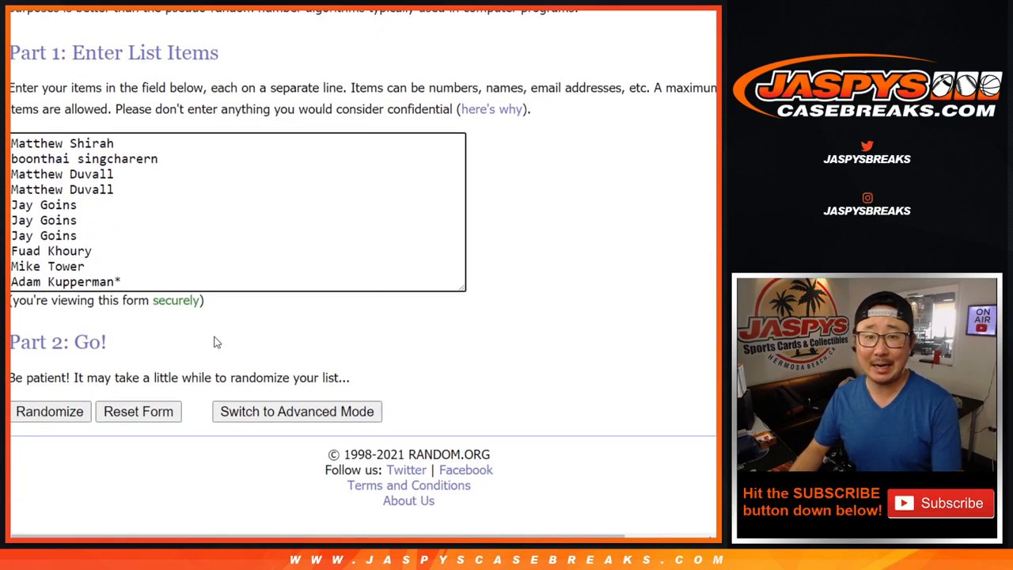
{"action": "left_click", "coordinate": [49, 411]}
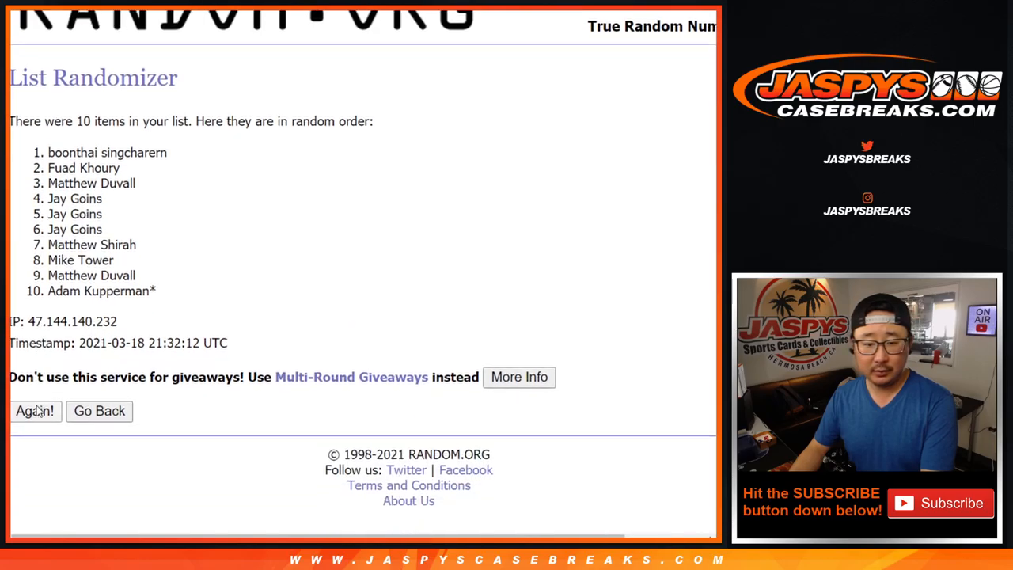
{"action": "left_click", "coordinate": [35, 411]}
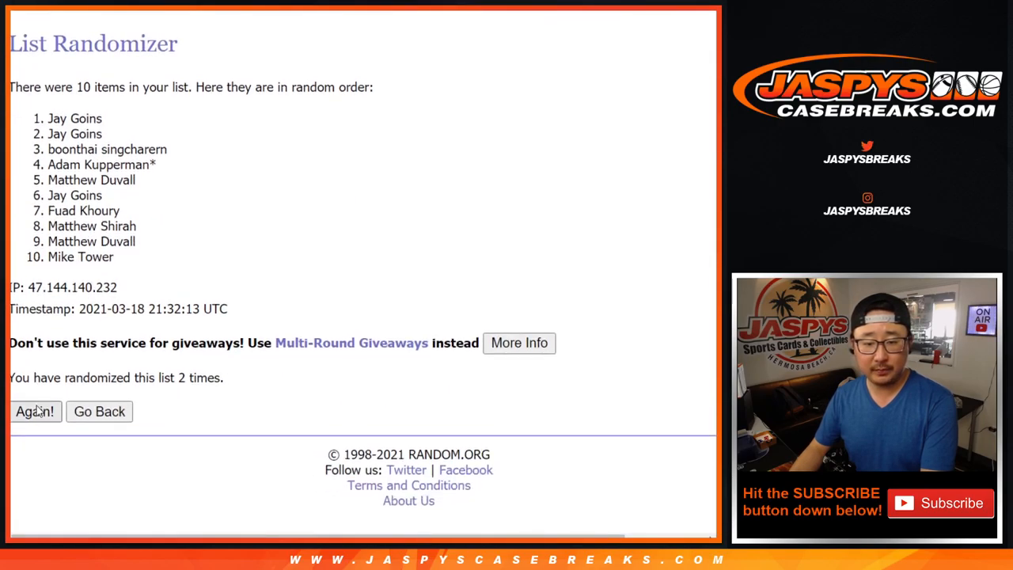
{"action": "left_click", "coordinate": [34, 412]}
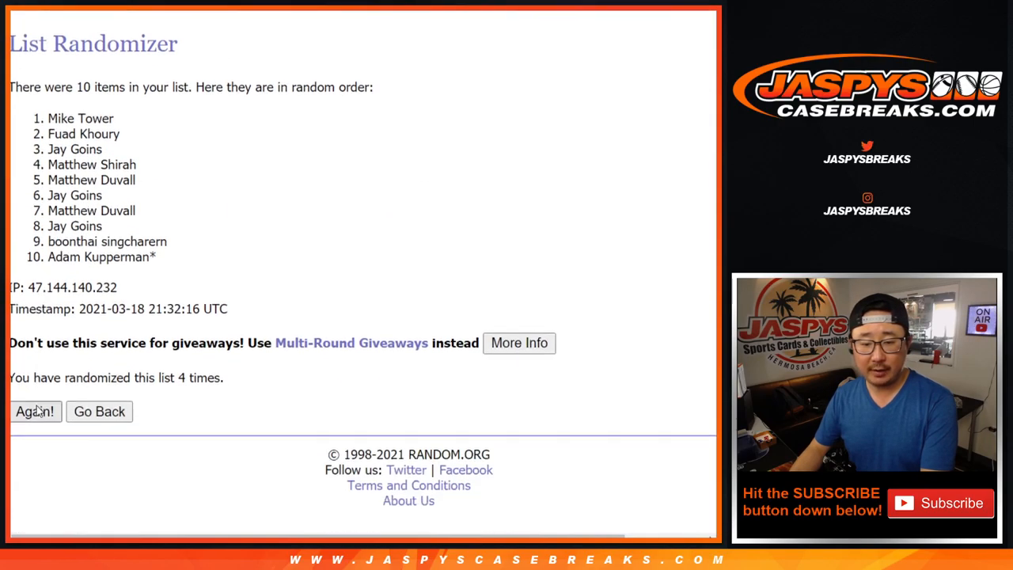
{"action": "left_click", "coordinate": [35, 411]}
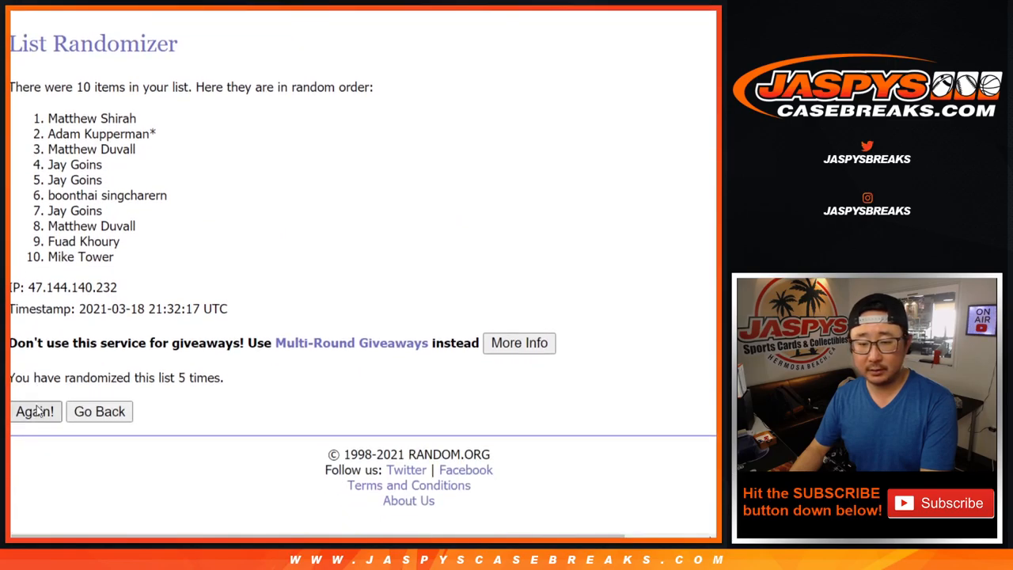
{"action": "left_click", "coordinate": [35, 412]}
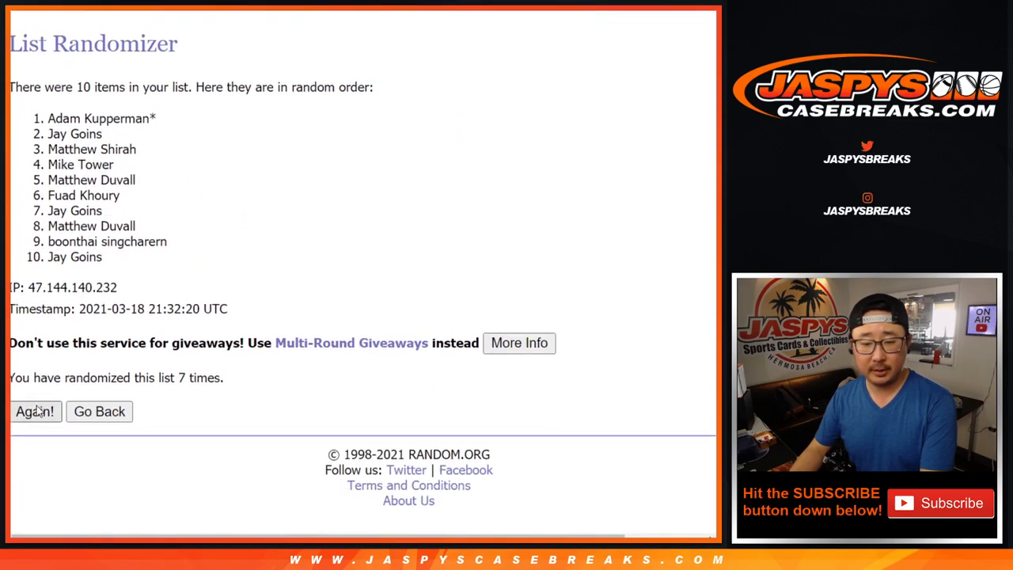
{"action": "left_click", "coordinate": [35, 412]}
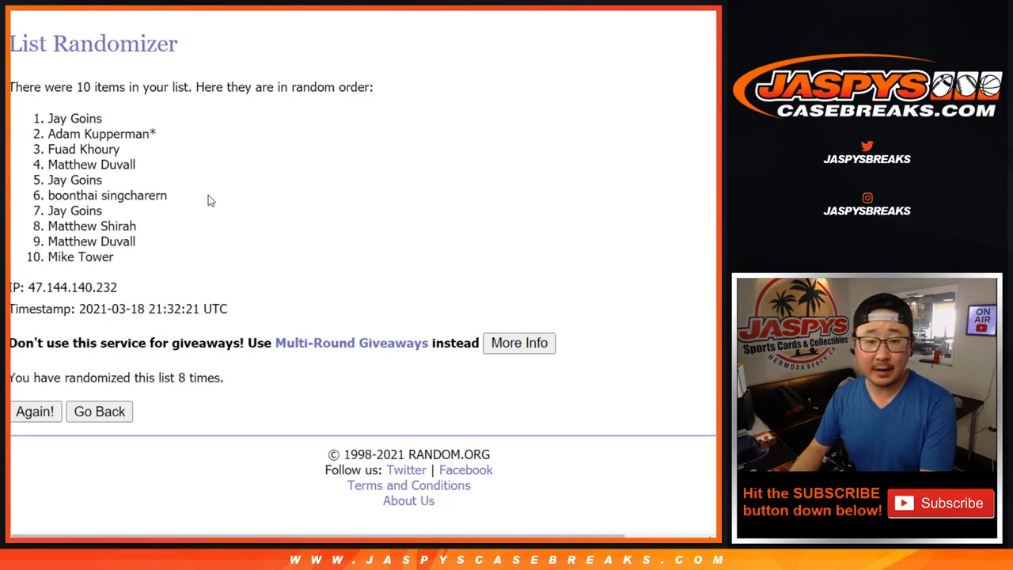
{"action": "left_click", "coordinate": [35, 412]}
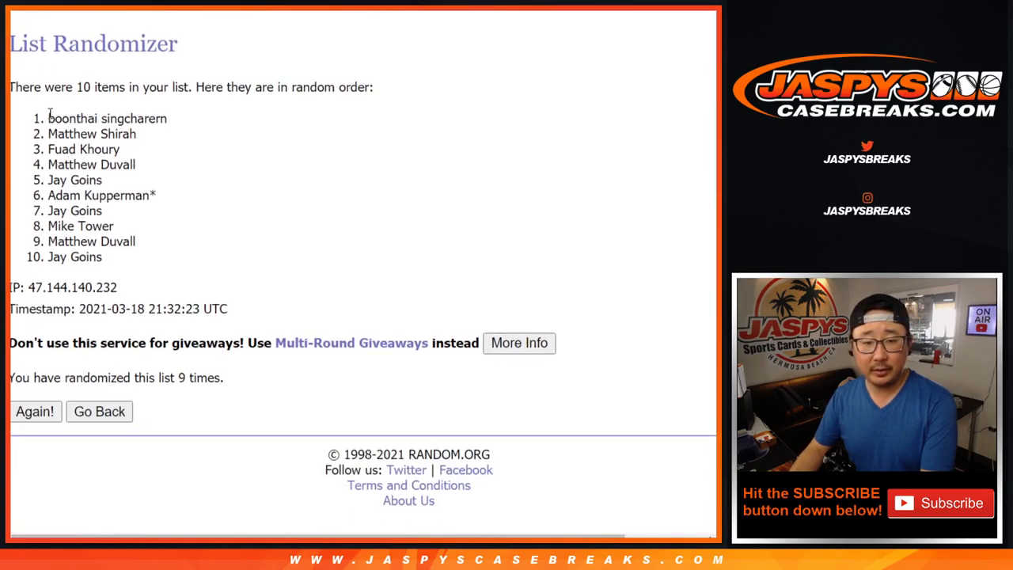
{"action": "left_click_drag", "start_coordinate": [49, 118], "coordinate": [101, 256]}
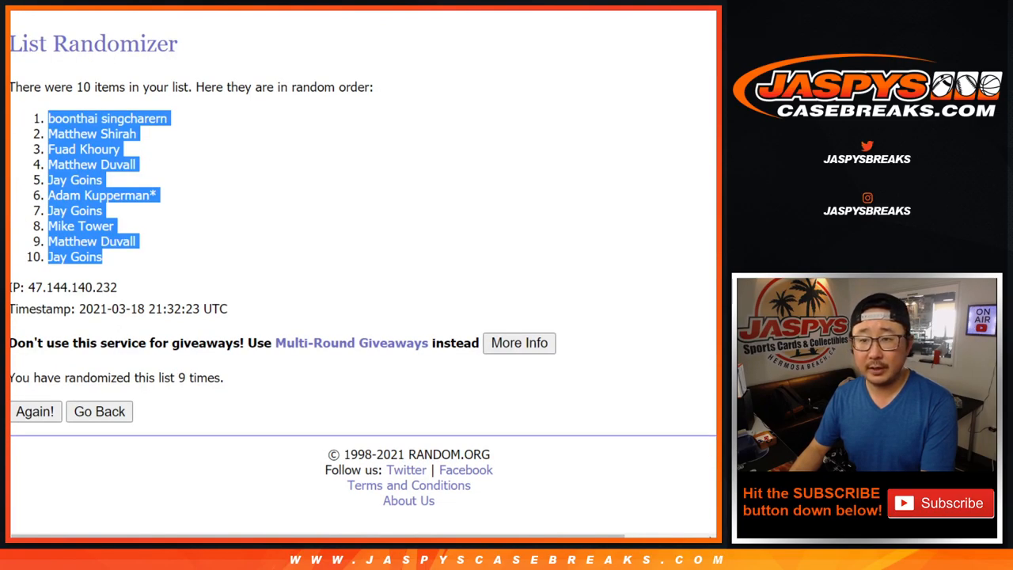
Step: Shuffle the digits 0 through 9 six times into their final random order
{"action": "left_click", "coordinate": [99, 411]}
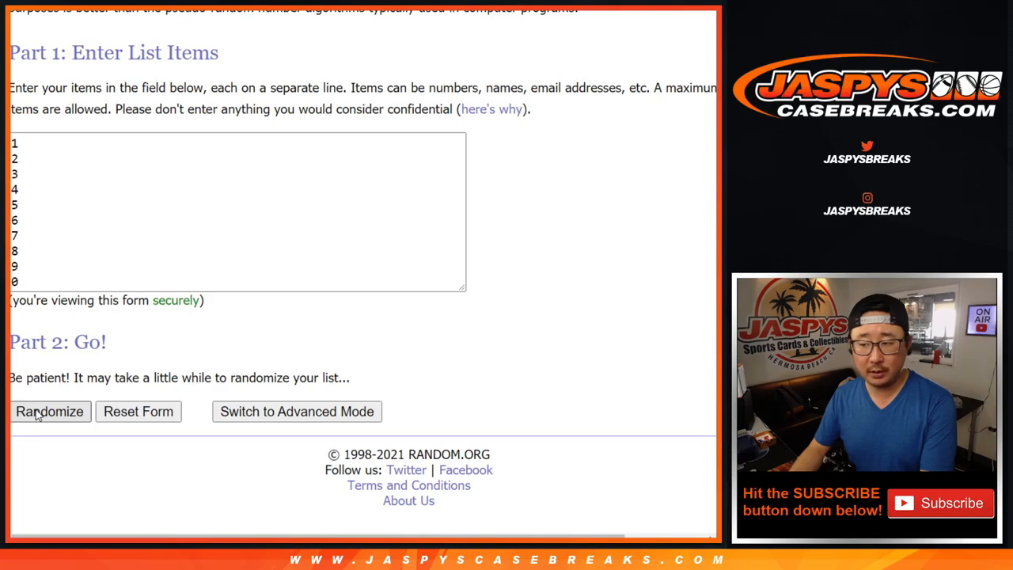
{"action": "left_click", "coordinate": [49, 412]}
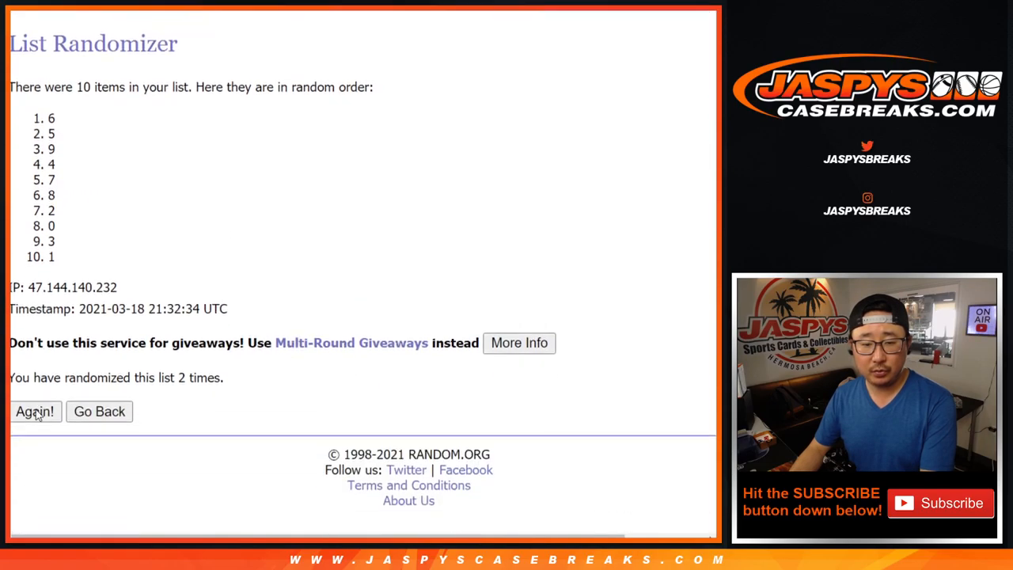
{"action": "left_click", "coordinate": [35, 412]}
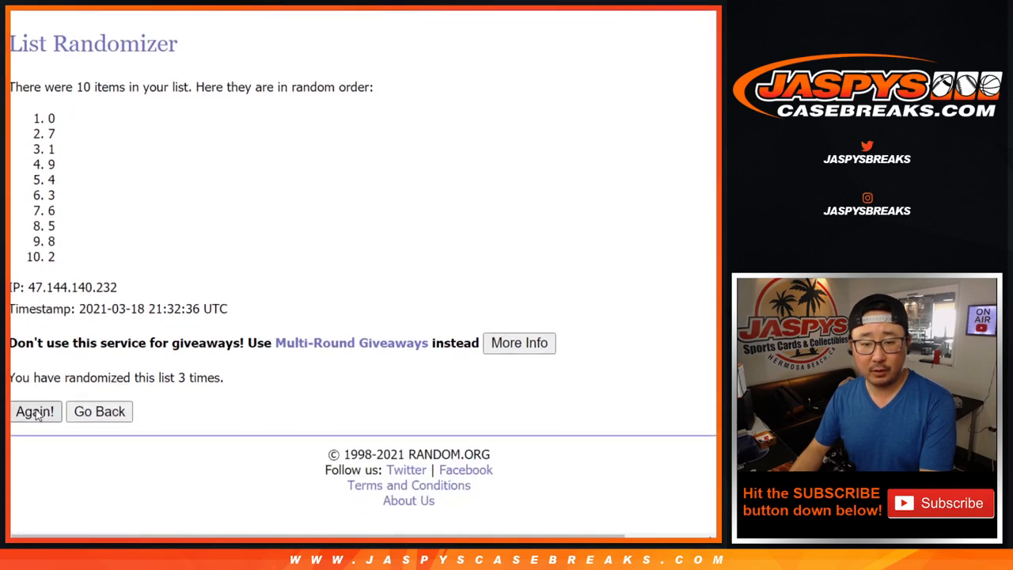
{"action": "left_click", "coordinate": [35, 412]}
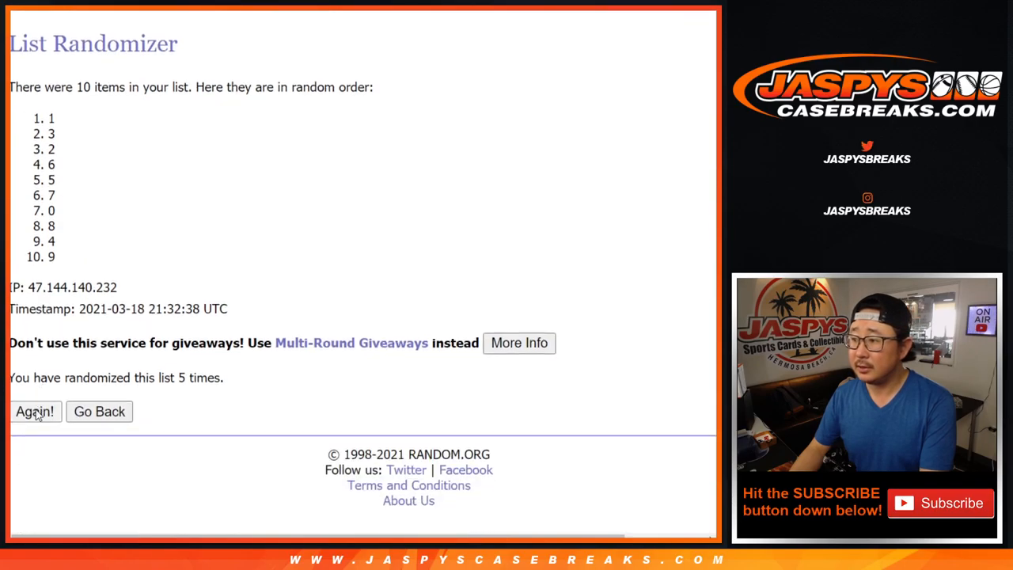
{"action": "left_click", "coordinate": [35, 412]}
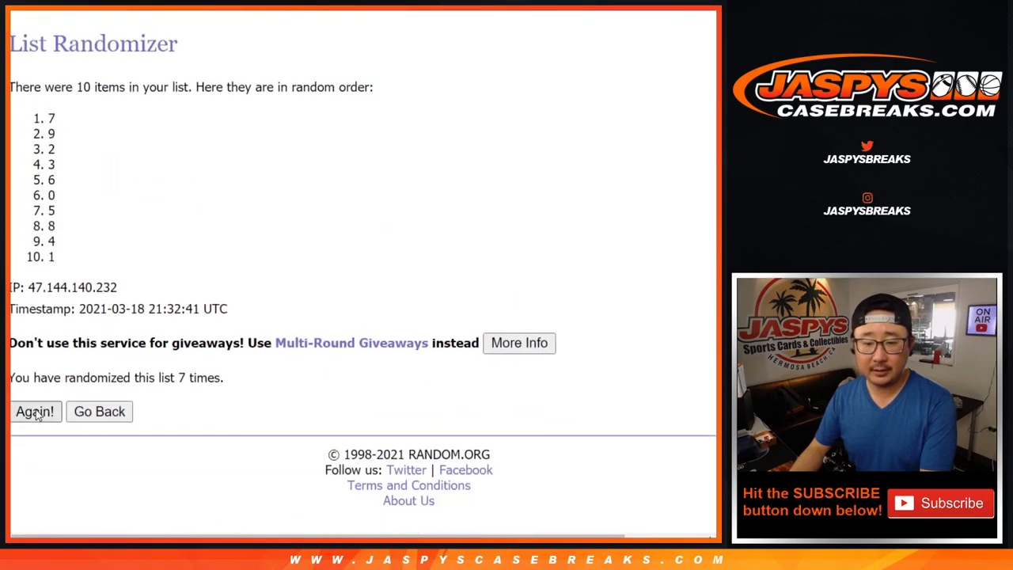
{"action": "left_click", "coordinate": [35, 411]}
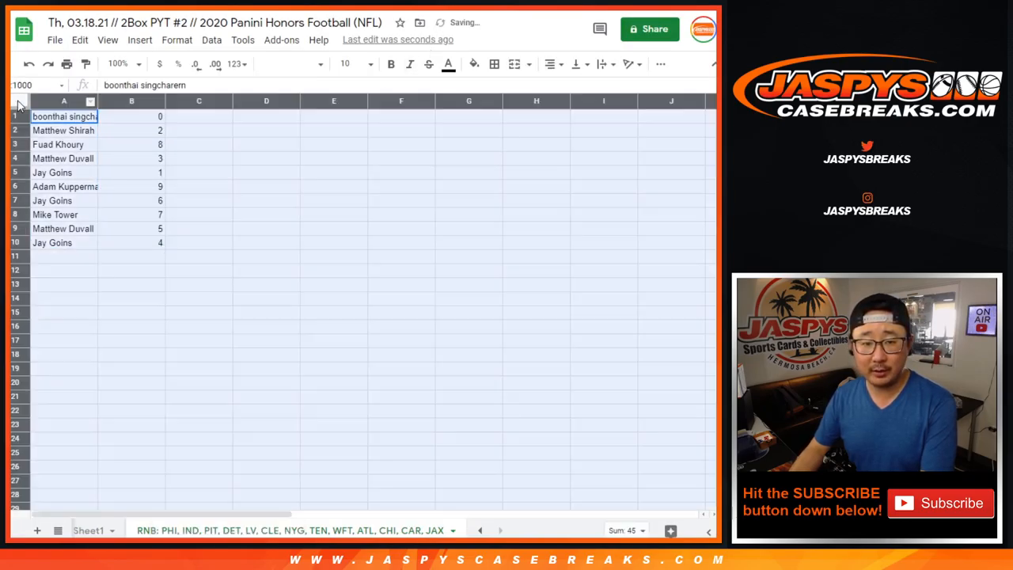
Step: Apply Montserrat at size 18 to the buyer names and numbers
{"action": "left_click", "coordinate": [299, 64]}
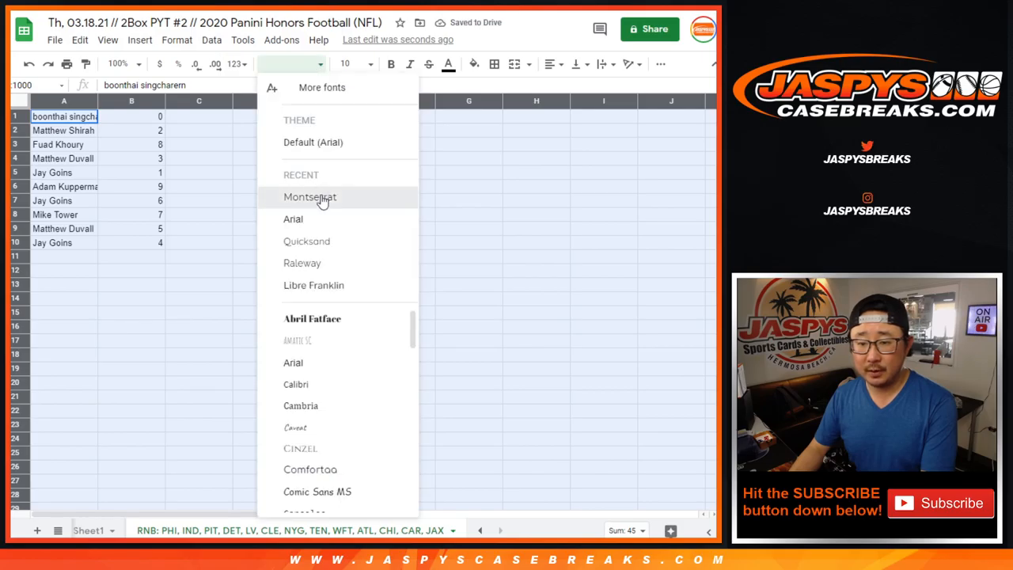
{"action": "left_click", "coordinate": [310, 196]}
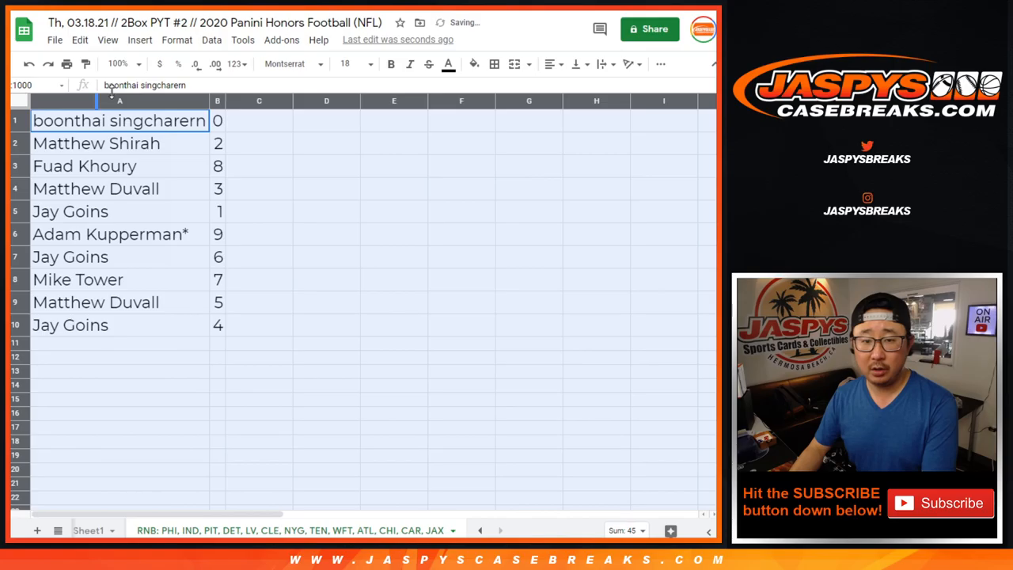
Step: Review the second, fourth, seventh and last buyer rows with their numbers
{"action": "left_click", "coordinate": [95, 143]}
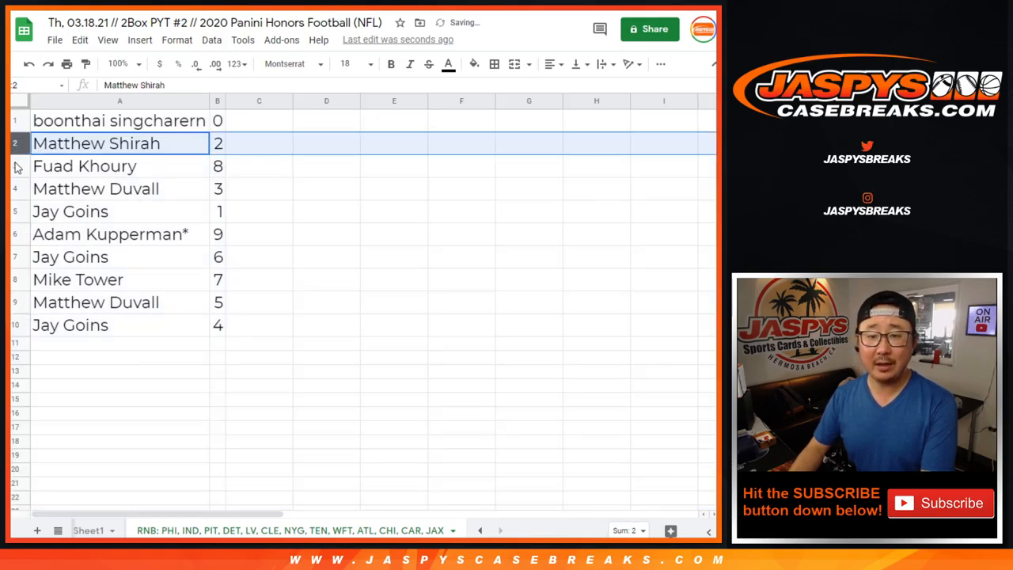
{"action": "left_click", "coordinate": [95, 189]}
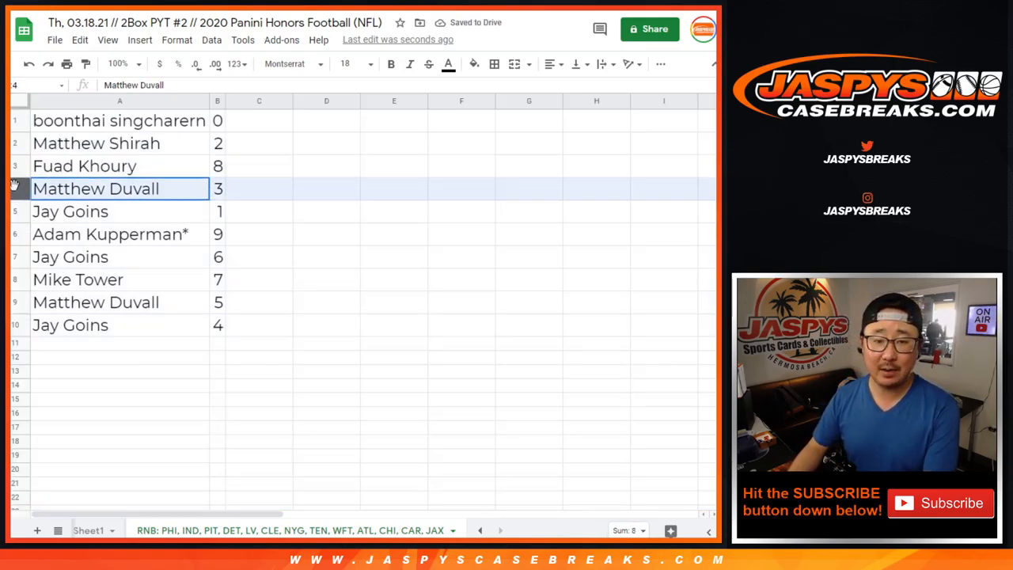
{"action": "left_click", "coordinate": [95, 142]}
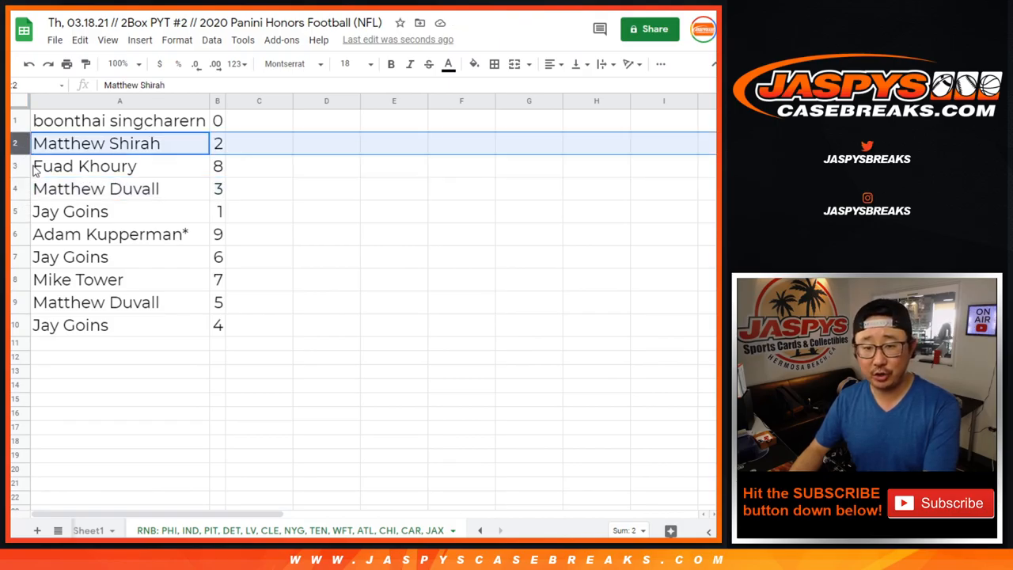
{"action": "left_click", "coordinate": [95, 189]}
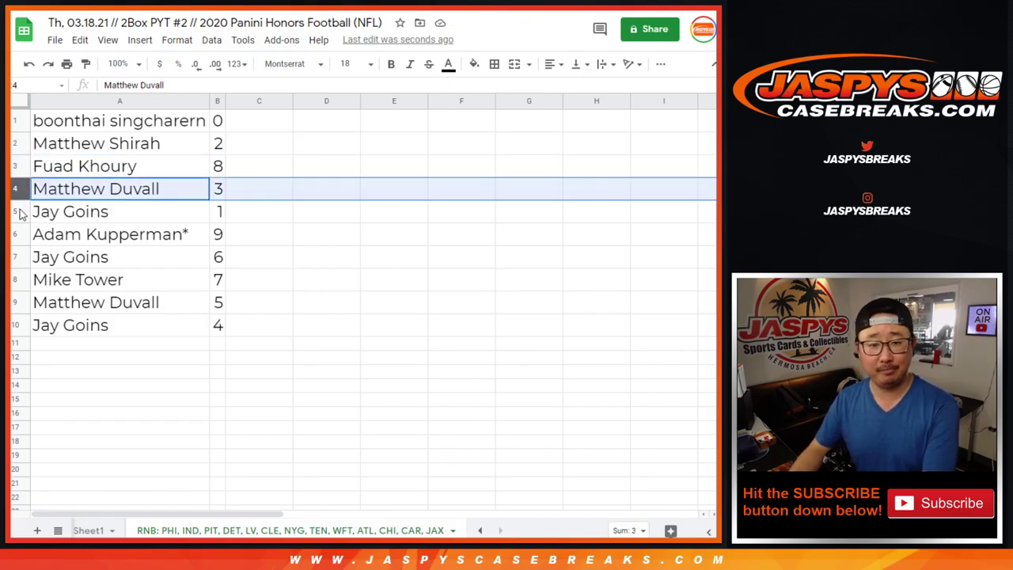
{"action": "left_click", "coordinate": [95, 256]}
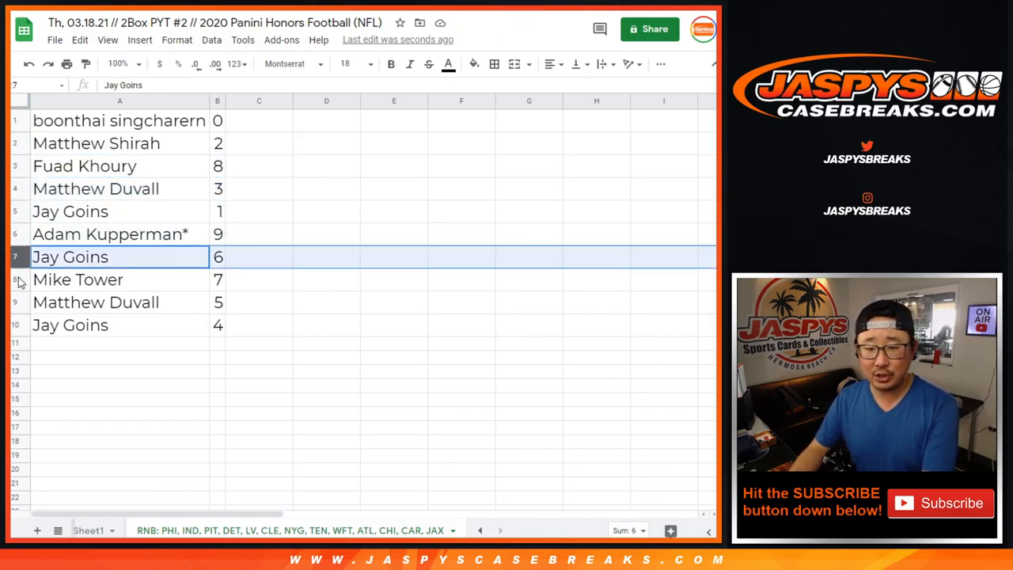
{"action": "left_click", "coordinate": [95, 324]}
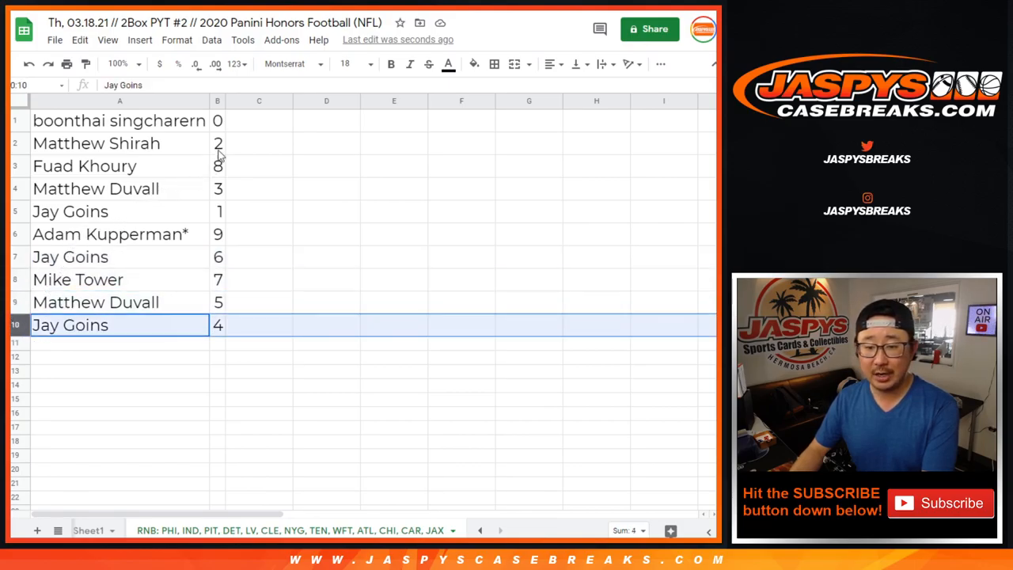
Step: Sort A1:B10 by column B ascending so the rows run 0 to 9
{"action": "left_click", "coordinate": [217, 101]}
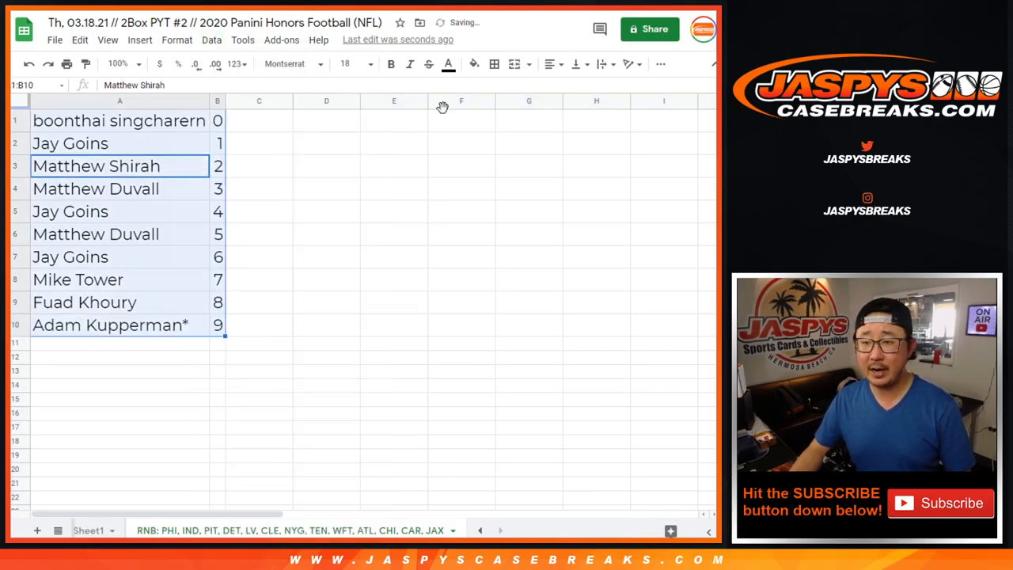
{"action": "left_click", "coordinate": [550, 64]}
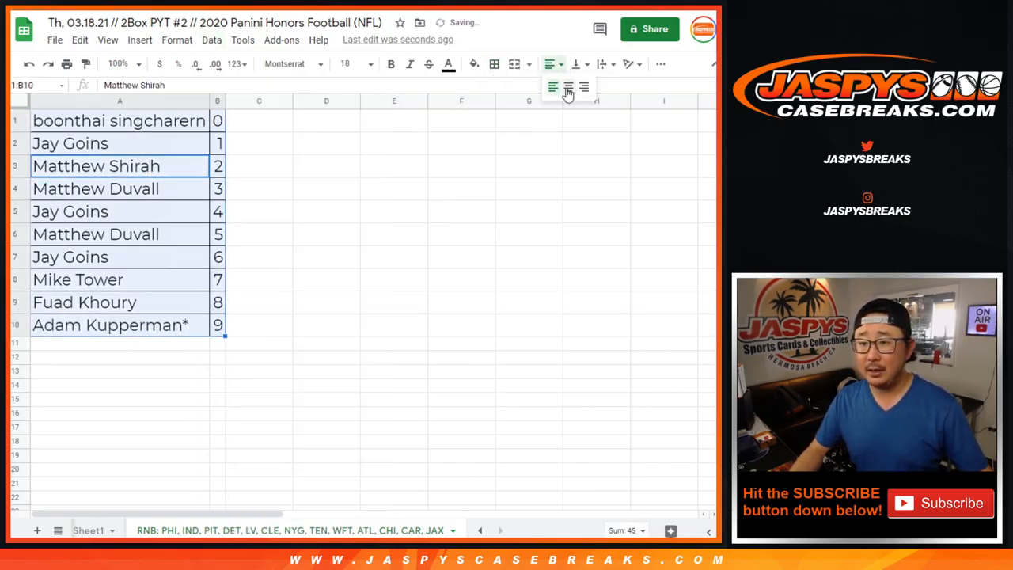